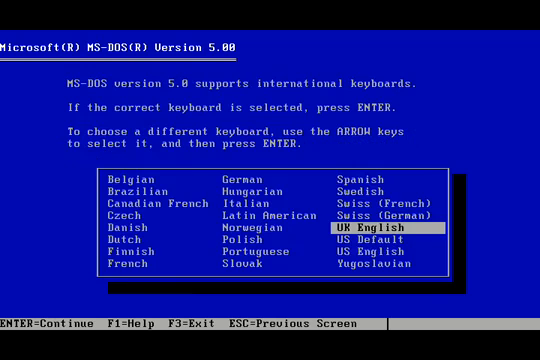
- Accept UK English as the MS-DOS 5.0 keyboard layout
key(enter)
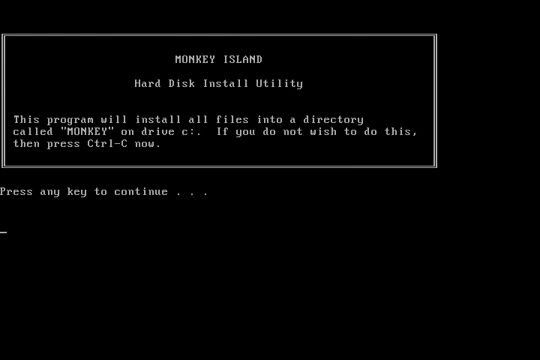
- Start the Monkey Island hard disk install into C:\MONKEY
key(enter)
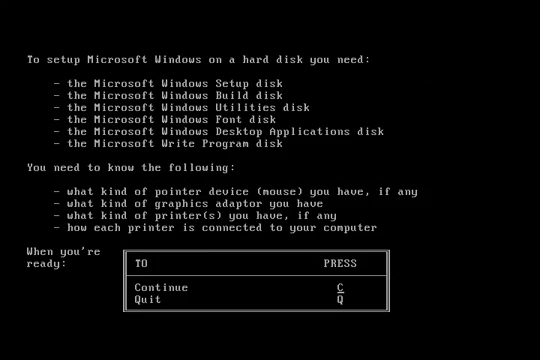
- Configure Windows 1.0 Setup with a United Kingdom keyboard and EGA display option 6
key(c)
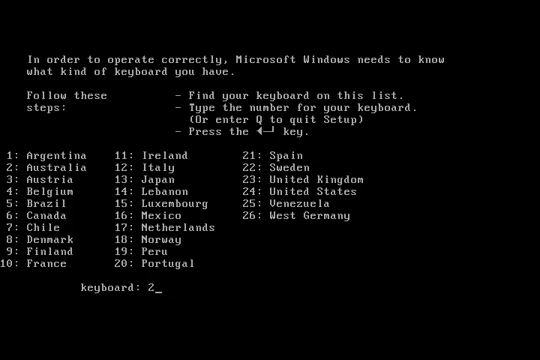
text(3)
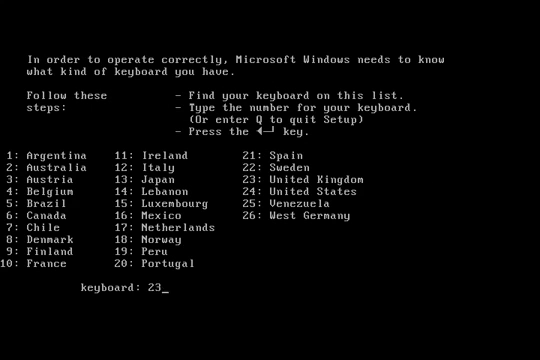
key(Return)
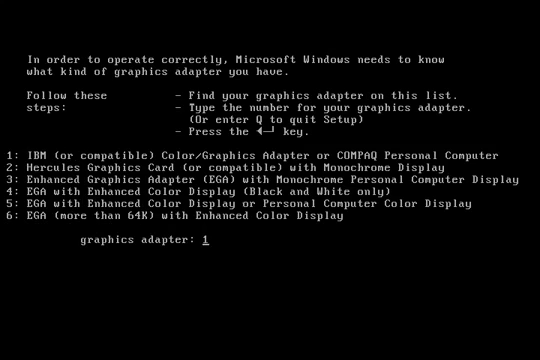
text(6)
text(w)
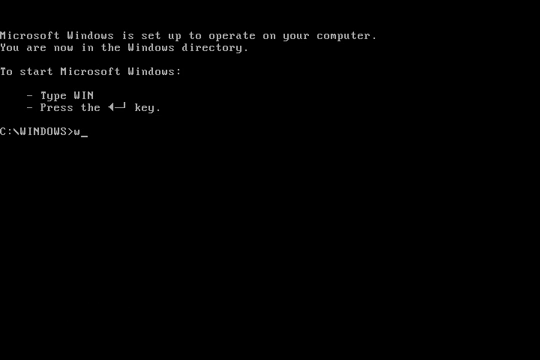
- Launch Windows 1.0, start Write and type a short celebratory line
key(enter)
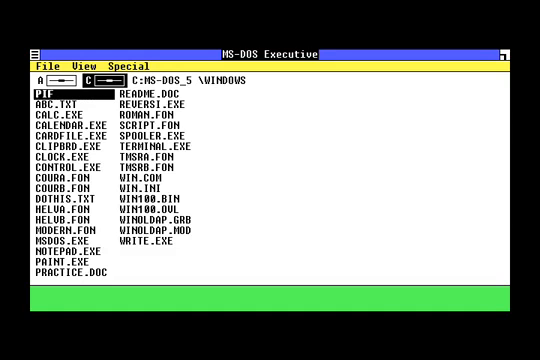
click(40, 146)
text(YAY windows w)
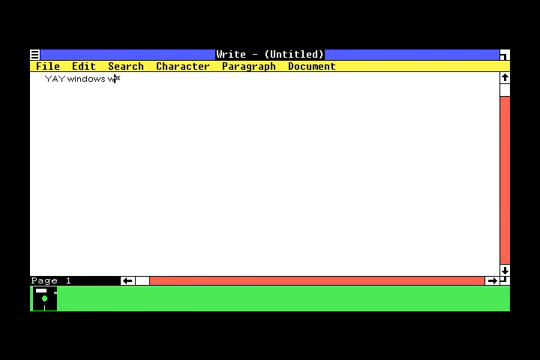
text(rite)
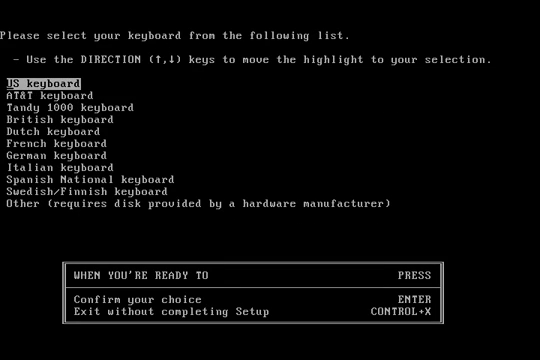
- Pick the British keyboard and accept the VGA and PS/2 mouse hardware list
key(Down)
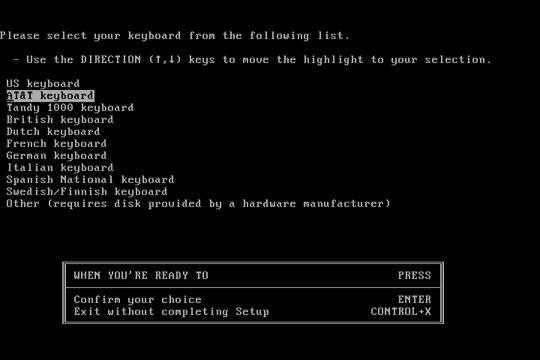
key(Down)
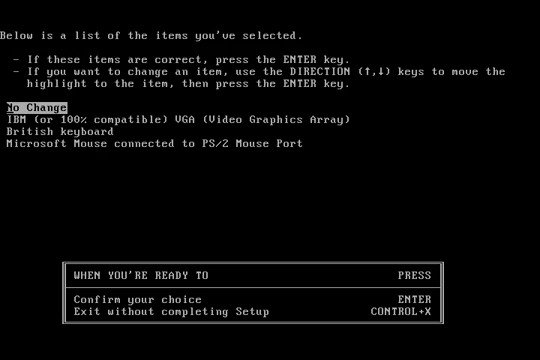
key(enter)
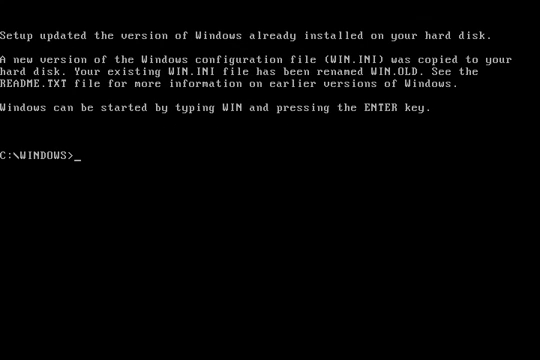
text(w)
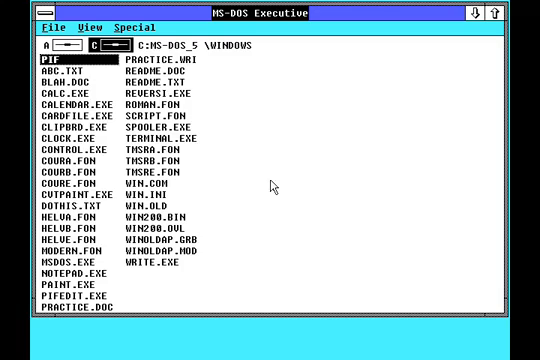
mouse_move(283, 211)
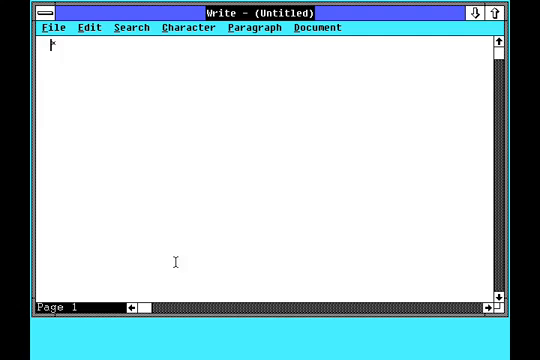
- Run WRITE.EXE from MS-DOS Executive to get an untitled document
text(xvsdvs)
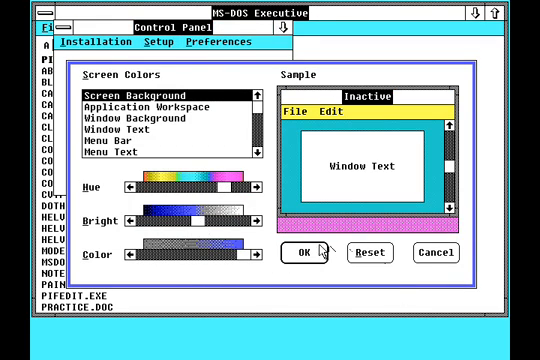
- Confirm the Screen Colors dialog, keeping the current colour scheme
click(313, 252)
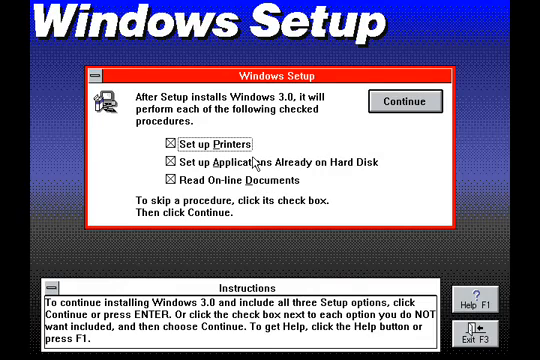
mouse_move(262, 160)
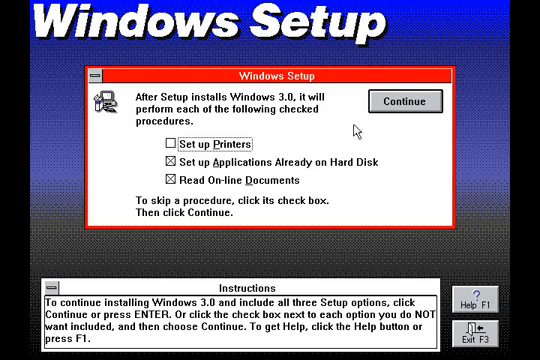
- Continue Windows 3.0 Setup with only application setup and online documents selected
click(399, 101)
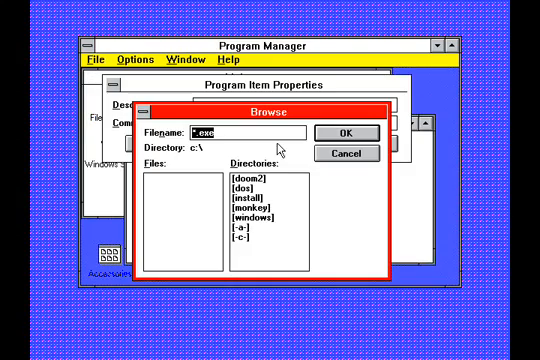
- Open the MONKEY folder and select monkey.exe as the program item
double_click(247, 211)
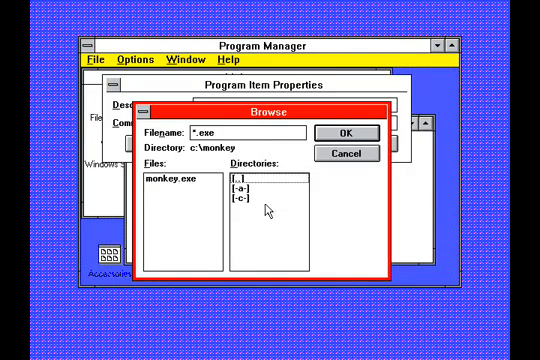
click(346, 132)
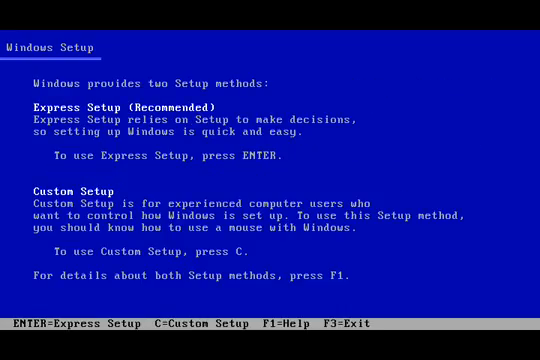
- Choose Express Setup for Windows 3.1 and confirm the registration name
key(enter)
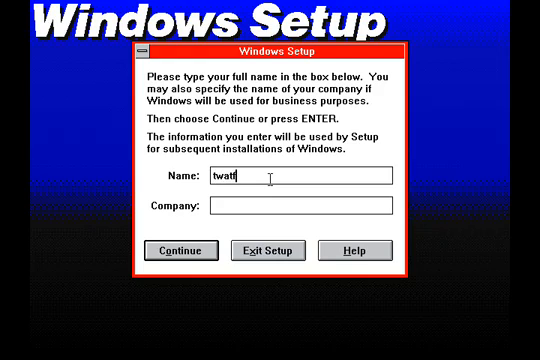
text(ace)
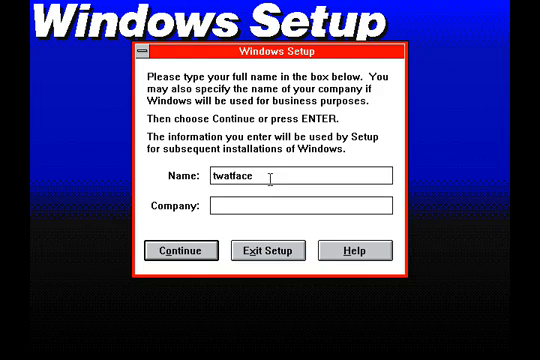
click(180, 250)
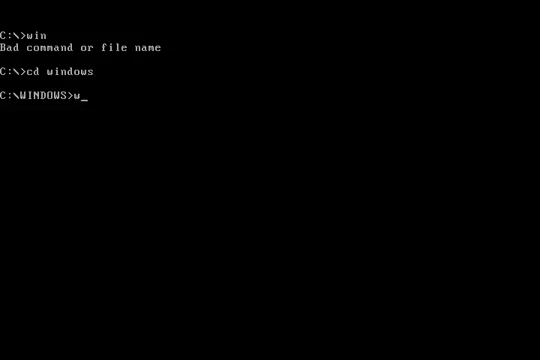
- Run win from C:\WINDOWS to begin the Windows 95 upgrade setup
key(Enter)
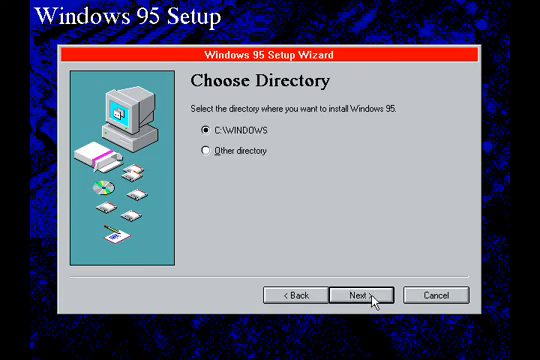
- Install Windows 95 into C:\WINDOWS, then launch the old DOS Shell (dosshell)
click(360, 294)
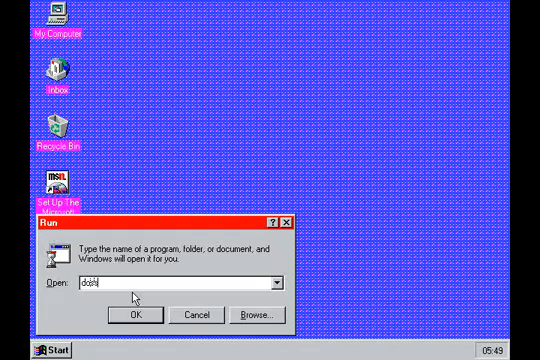
click(133, 315)
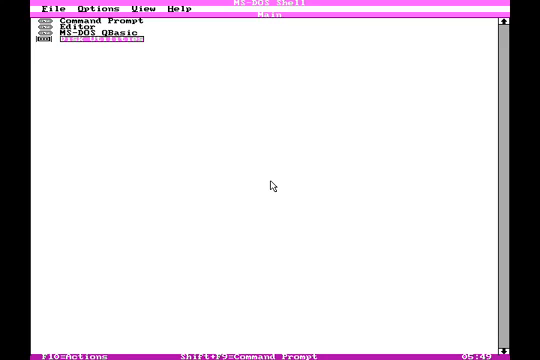
click(18, 10)
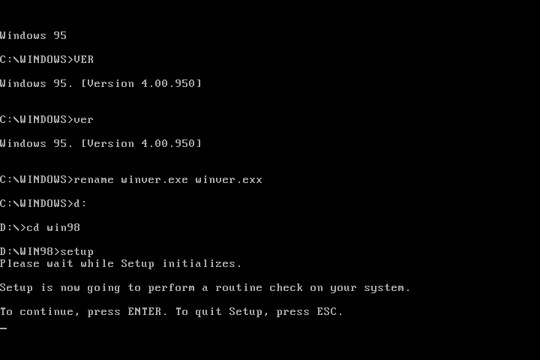
- Continue Windows 98 setup, then close the Welcome to Windows 98 tour
key(enter)
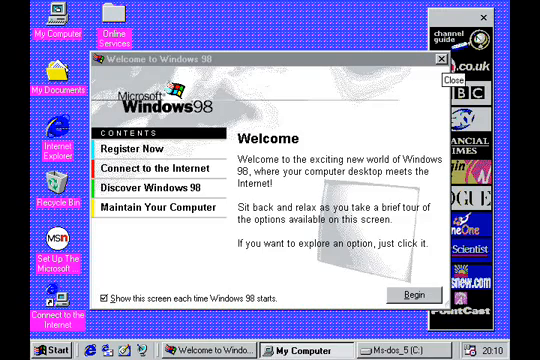
click(20, 349)
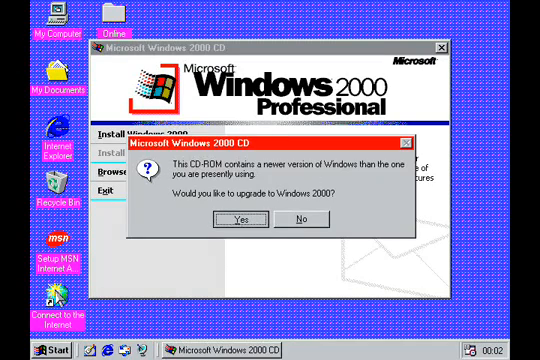
- Agree to the Windows 2000 upgrade, then view Connect to the Internet on Getting Started
click(298, 218)
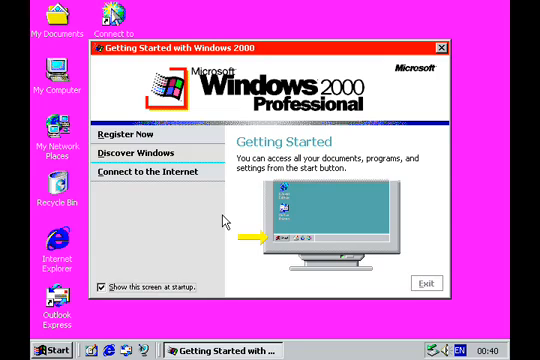
mouse_move(443, 288)
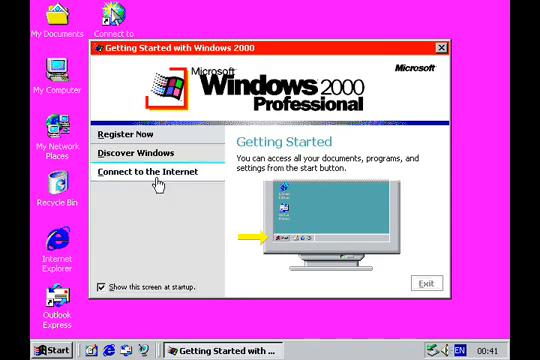
click(441, 47)
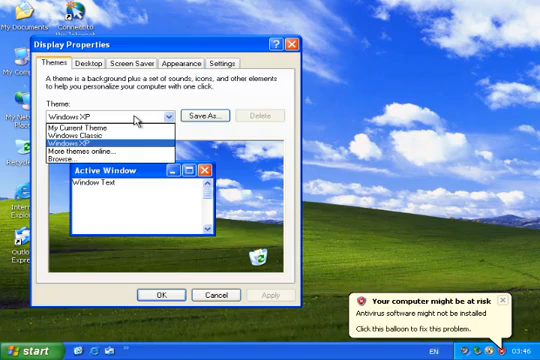
- Apply the Windows Classic theme and check more games for Doom 2 and Monkey Island
click(88, 138)
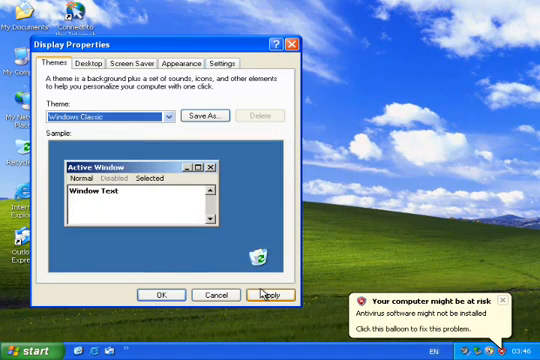
click(267, 292)
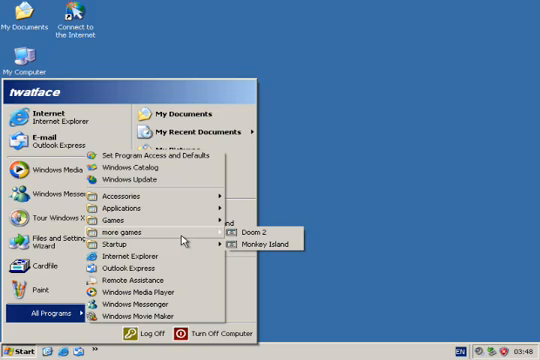
click(295, 239)
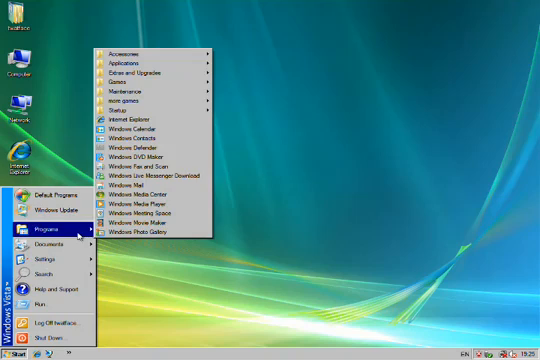
- Browse Vista's Programs groups, then start the Windows 7 install with Install now
click(130, 100)
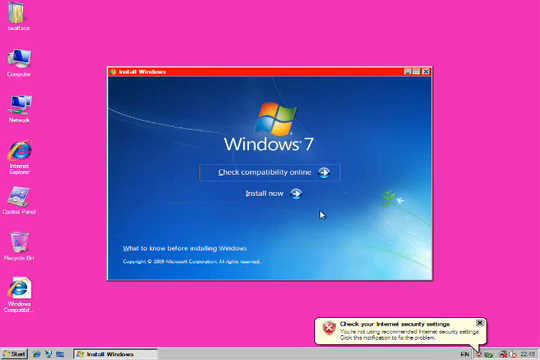
click(277, 197)
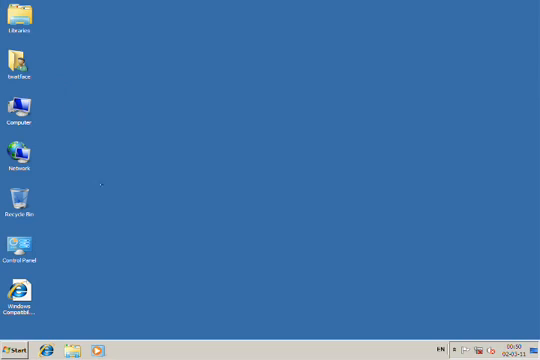
- Launch Cardfile from Accessories, run RECORDER from C:\Windows, then reopen Accessories
click(15, 351)
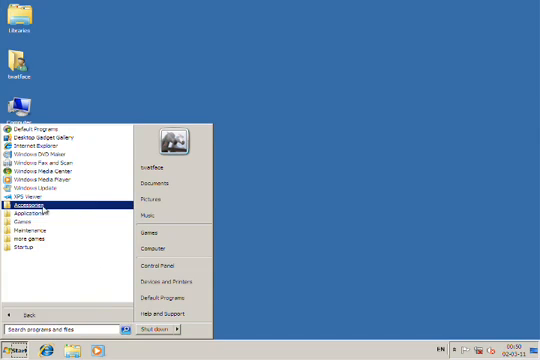
click(35, 207)
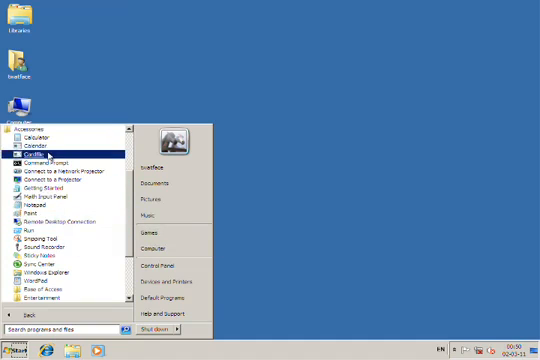
click(42, 152)
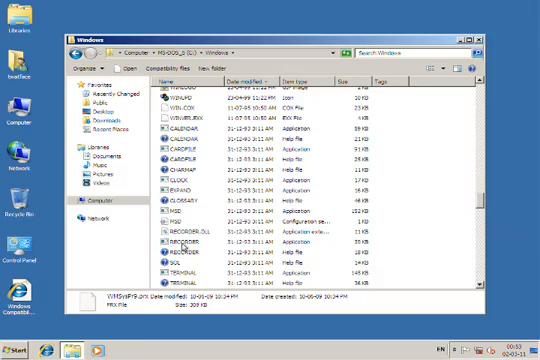
double_click(178, 226)
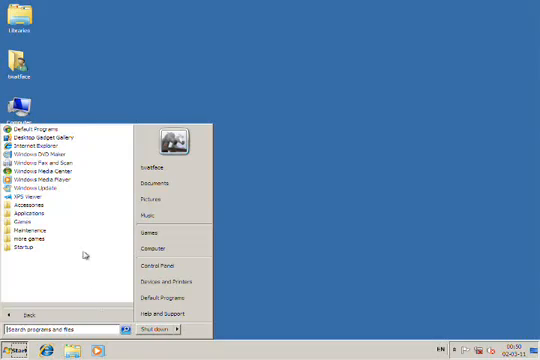
click(32, 208)
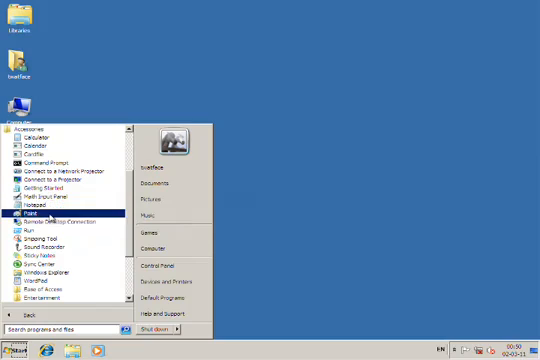